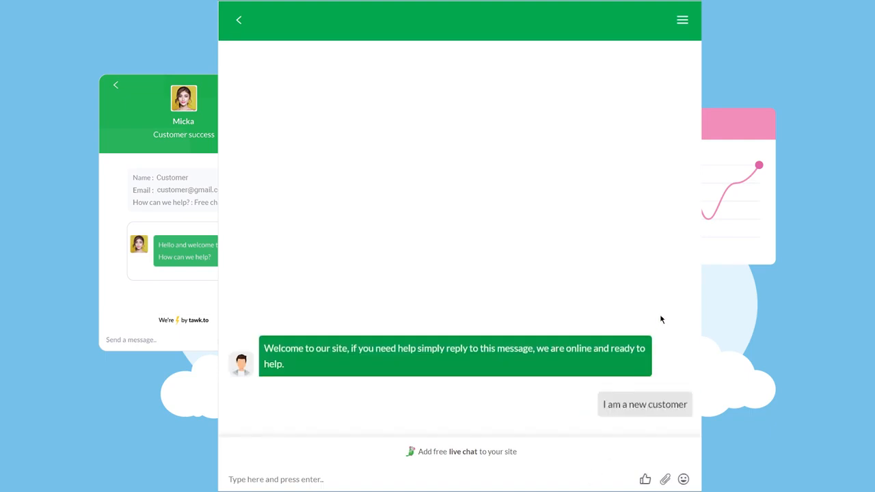
Reply 'I am a new customer' in the widget preview to see the assistant's ordering and shipping options
{"action": "left_click", "coordinate": [644, 405]}
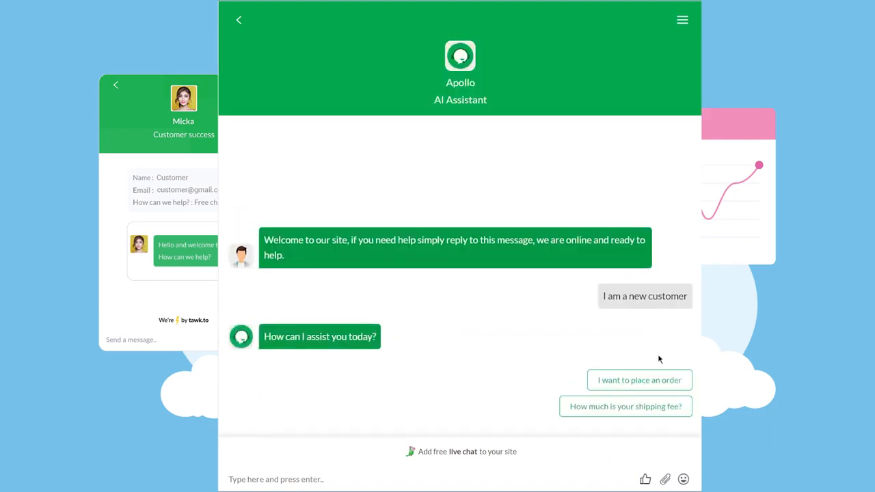
{"action": "left_click", "coordinate": [638, 380]}
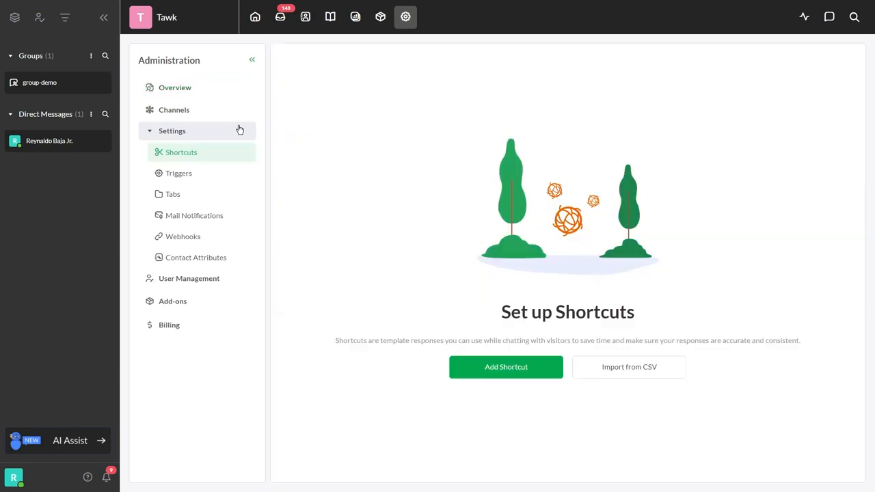
Add 'I am a new customer' and an existing-customer reply as suggested messages on the Welcome message trigger
{"action": "left_click", "coordinate": [177, 172]}
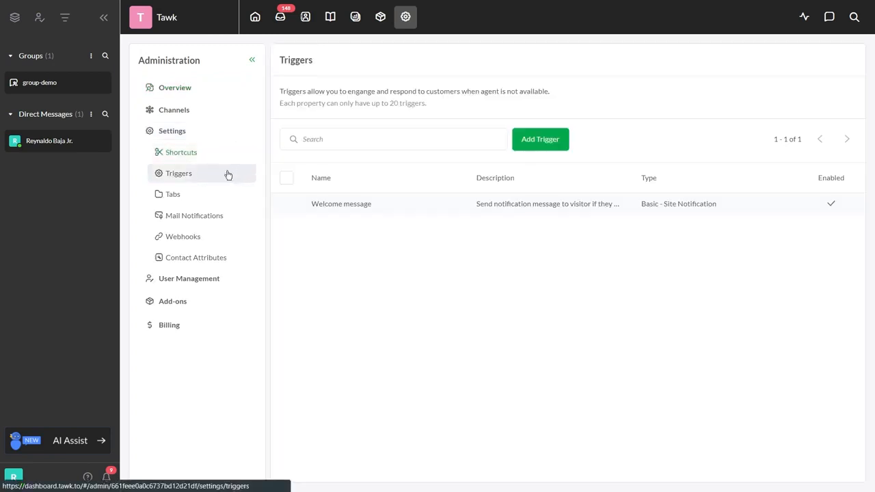
{"action": "left_click", "coordinate": [342, 202]}
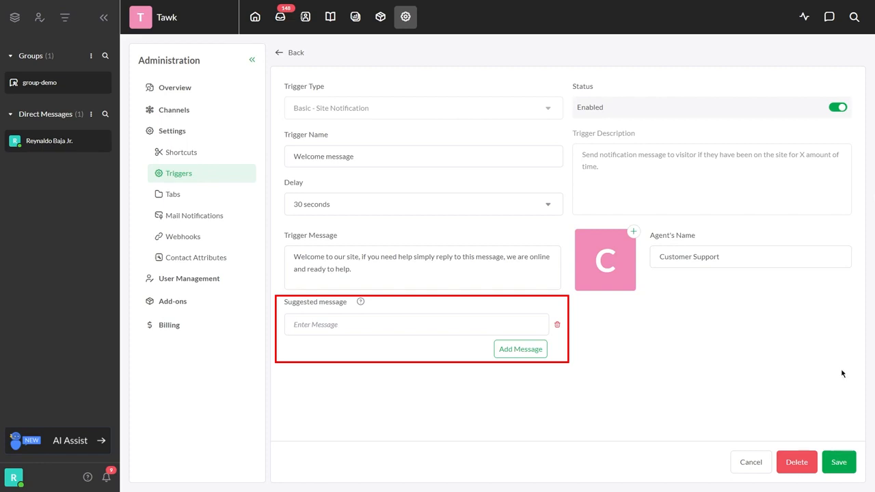
{"action": "type", "text": "I am"}
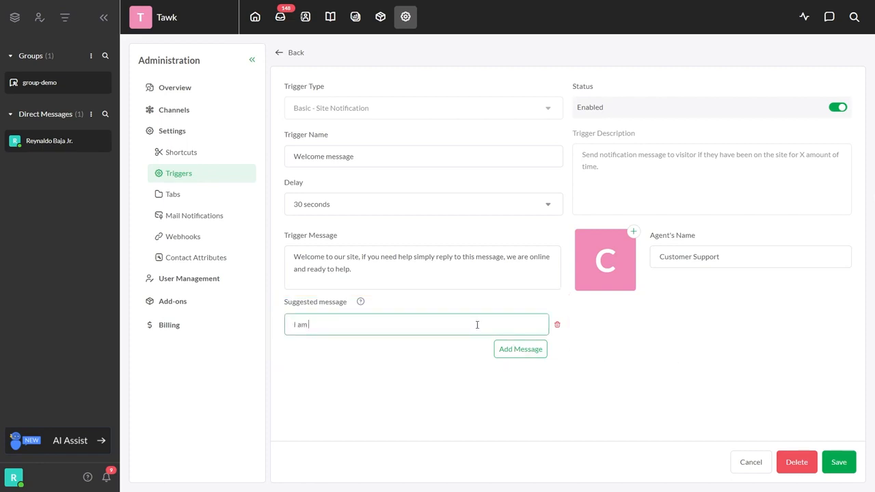
{"action": "type", "text": "a new customer"}
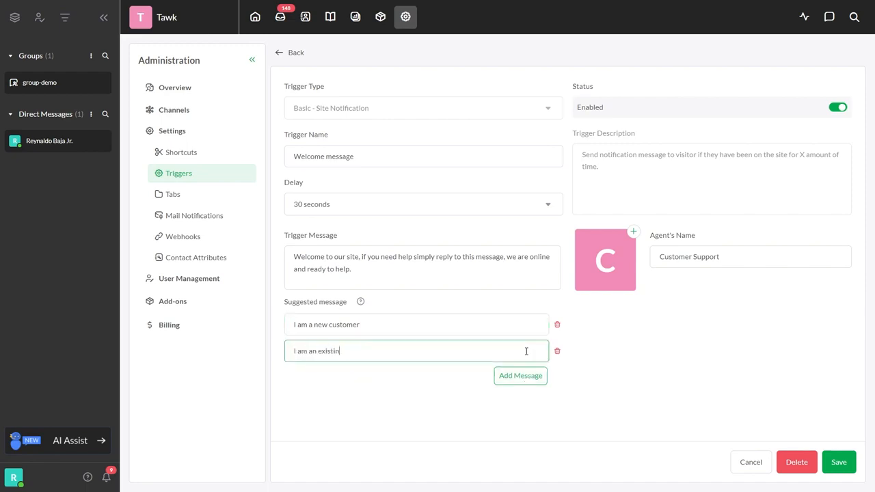
{"action": "left_click", "coordinate": [840, 462]}
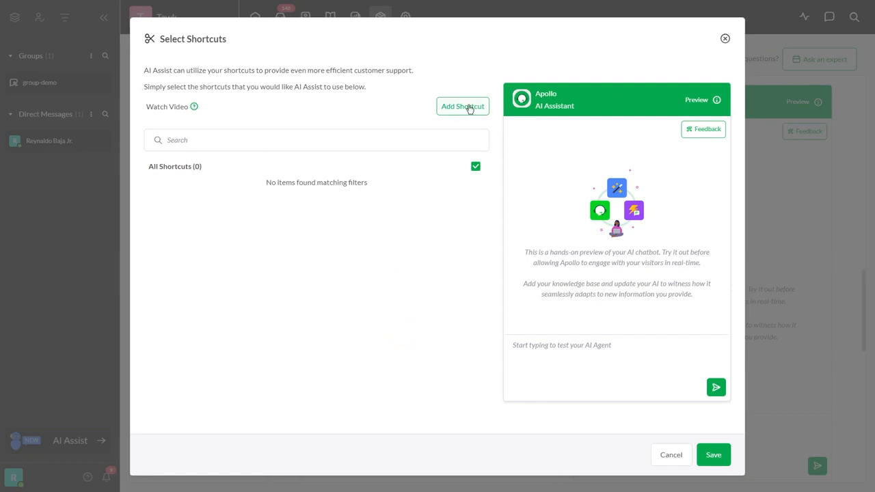
Create the existing-customer shortcut: question 'I am an existing customer', reply 'Welcome back! How can I assist...'
{"action": "left_click", "coordinate": [462, 107]}
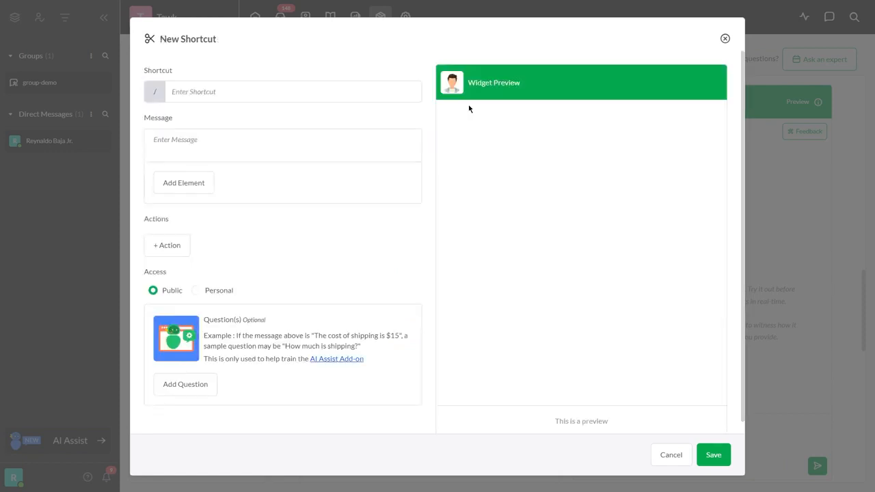
{"action": "left_click", "coordinate": [184, 383]}
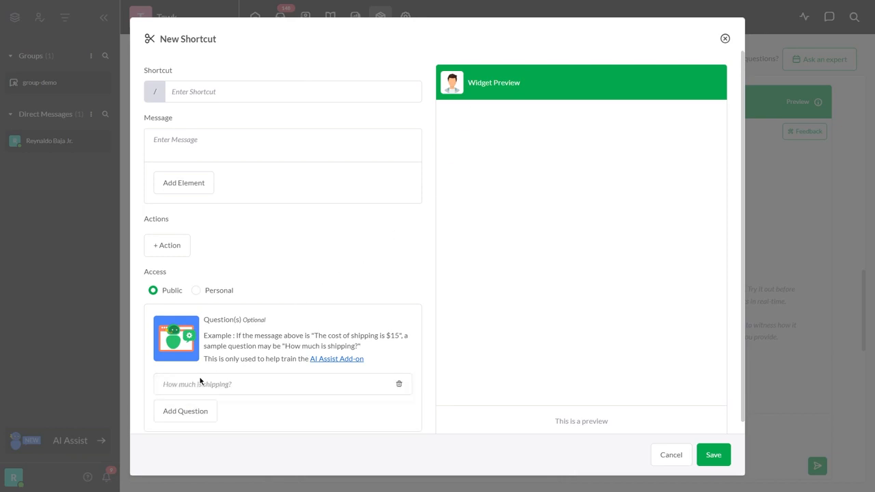
{"action": "type", "text": "I am an existing customer"}
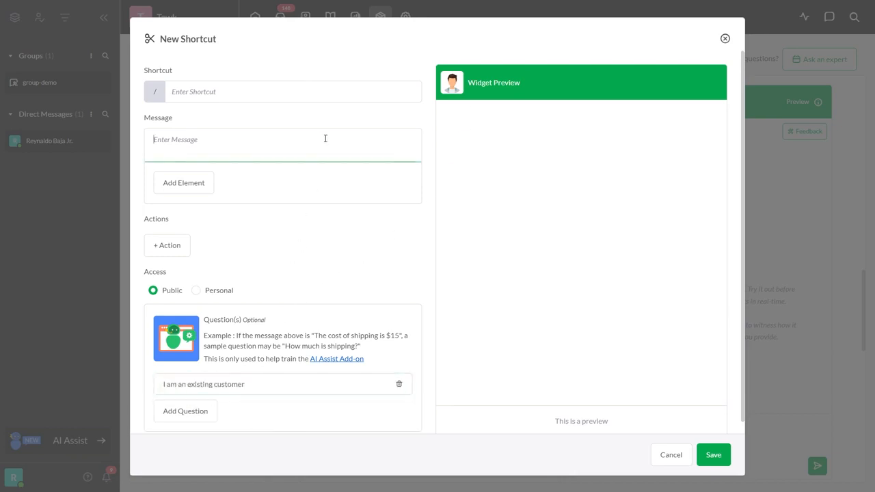
{"action": "type", "text": "Welcome back! How can I assist you today?"}
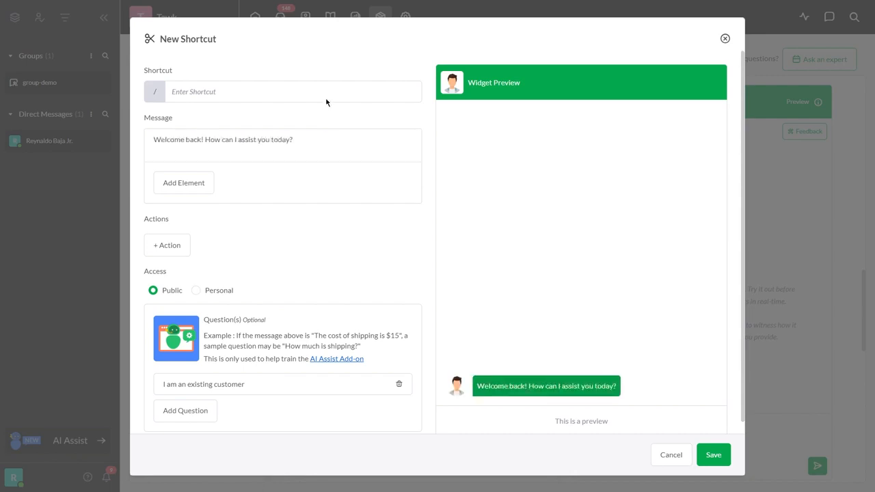
{"action": "type", "text": "existing-customer"}
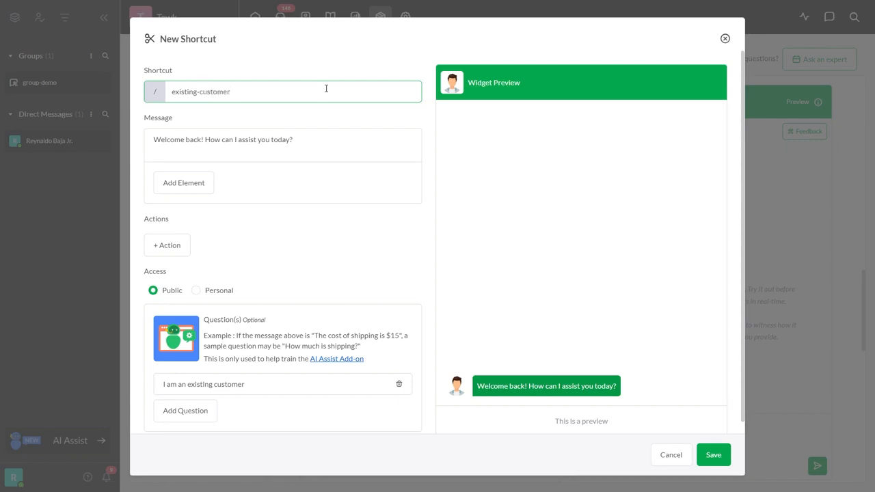
Create and save the cancel-order shortcut for 'I want to cancel my order', asking the reason for cancelling
{"action": "left_click", "coordinate": [184, 183]}
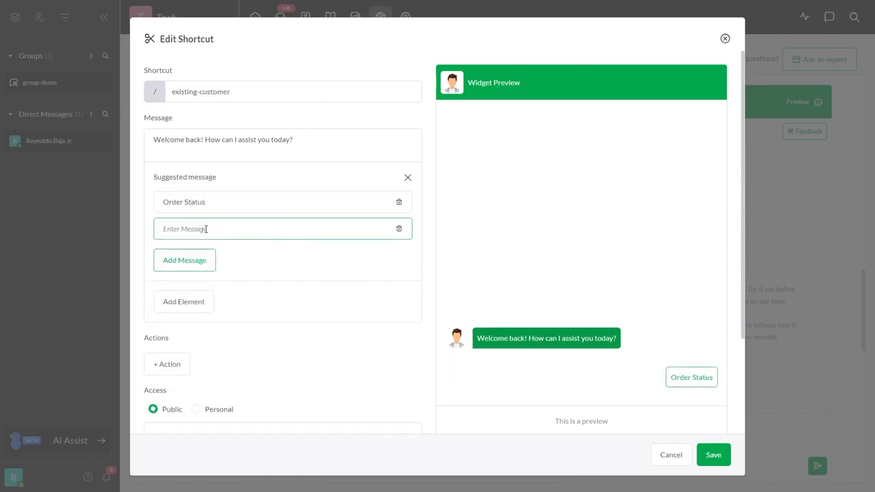
{"action": "type", "text": "I want to cancel my order"}
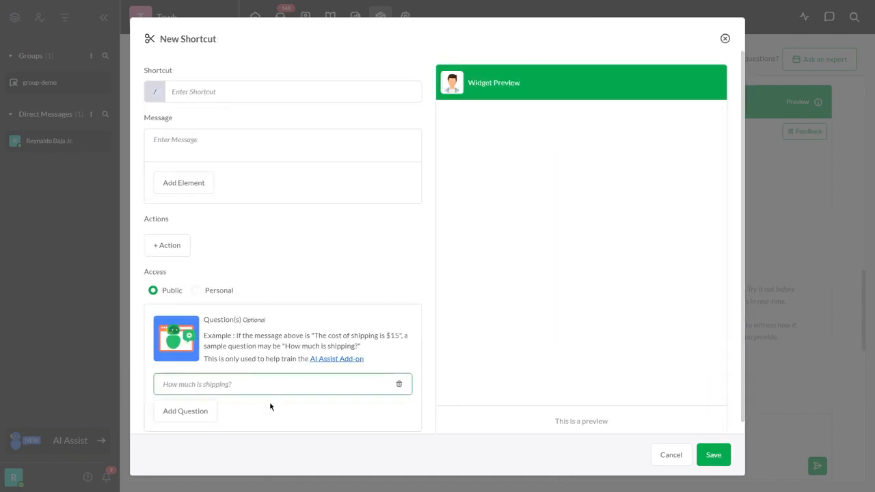
{"action": "type", "text": "May I know the reason why you want to cancel"}
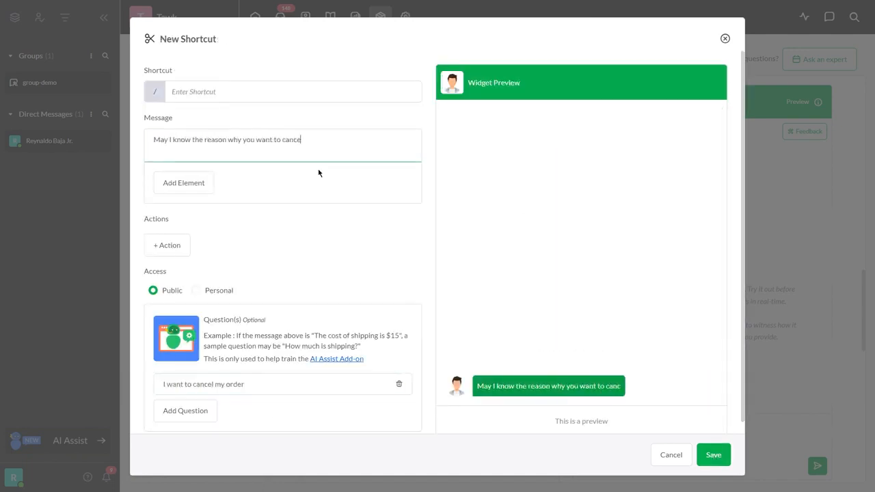
{"action": "left_click", "coordinate": [713, 454]}
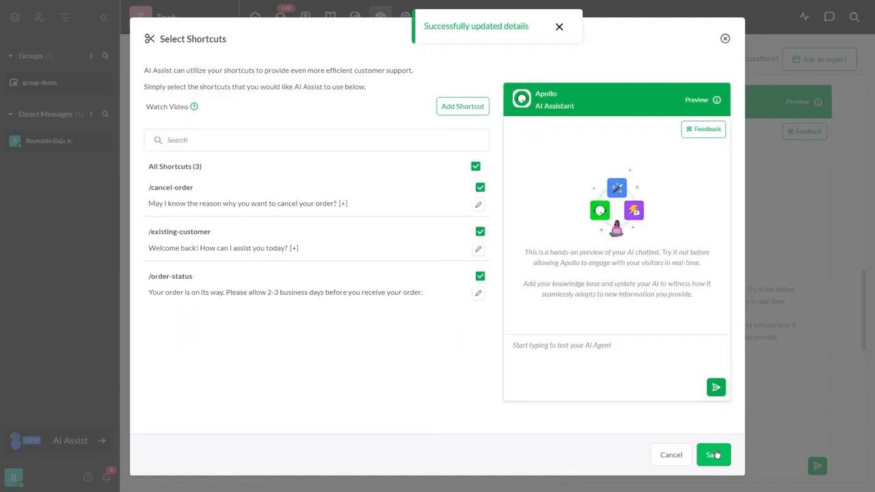
Save the shortcut selection, then reply as an existing customer and choose Order Status in the widget
{"action": "left_click", "coordinate": [462, 106]}
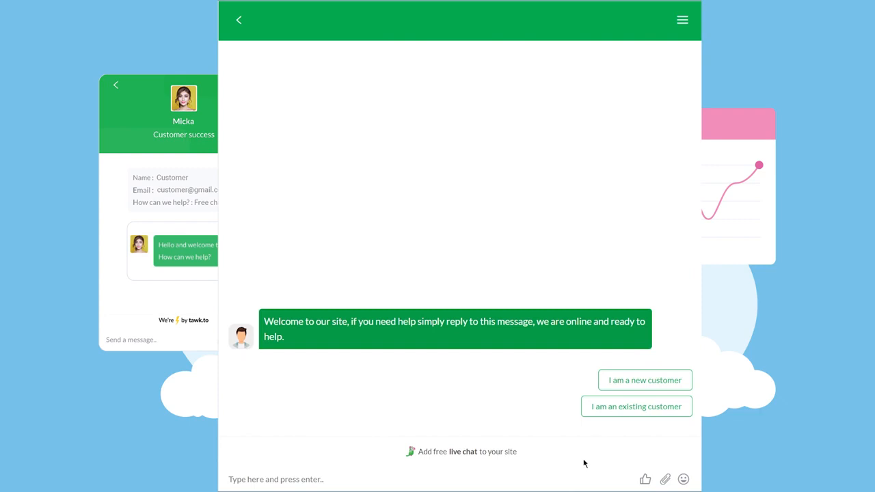
{"action": "left_click", "coordinate": [636, 406]}
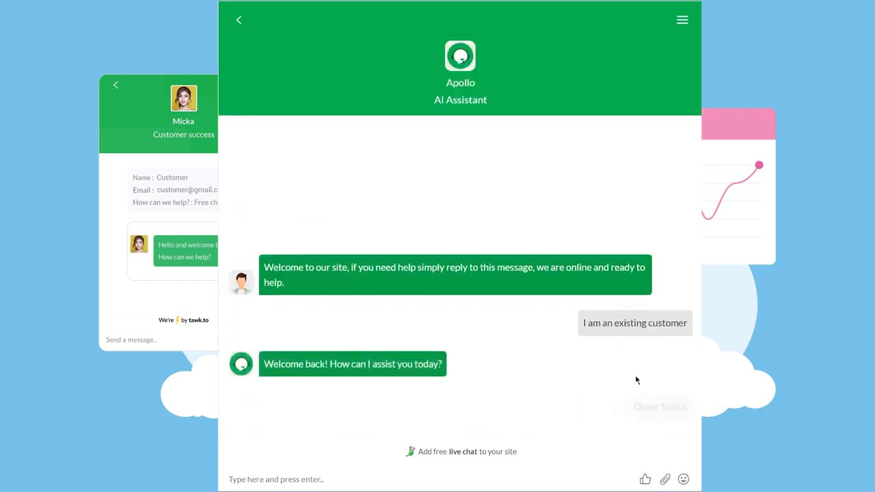
{"action": "left_click", "coordinate": [659, 406]}
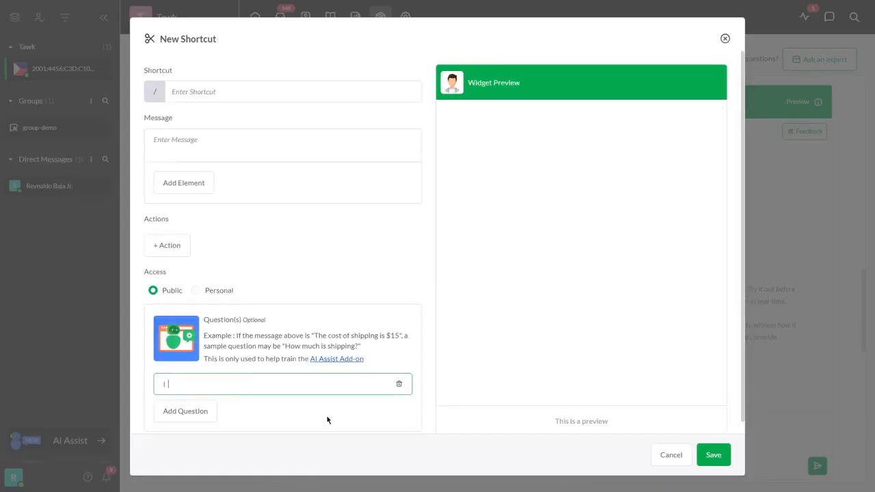
Save a new-customer shortcut: question 'I am a new customer', message 'How can I assist you today?' with order and shipping-fee replies
{"action": "type", "text": "I am a new customer"}
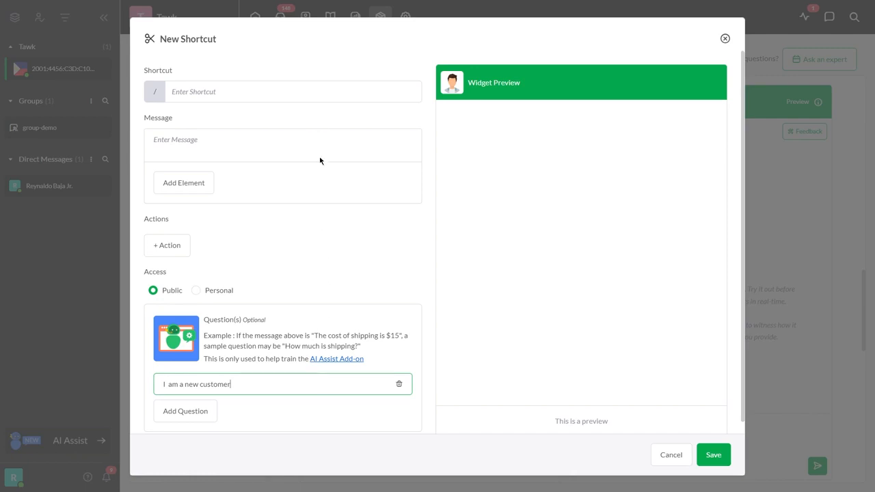
{"action": "type", "text": "How can I assist you today?"}
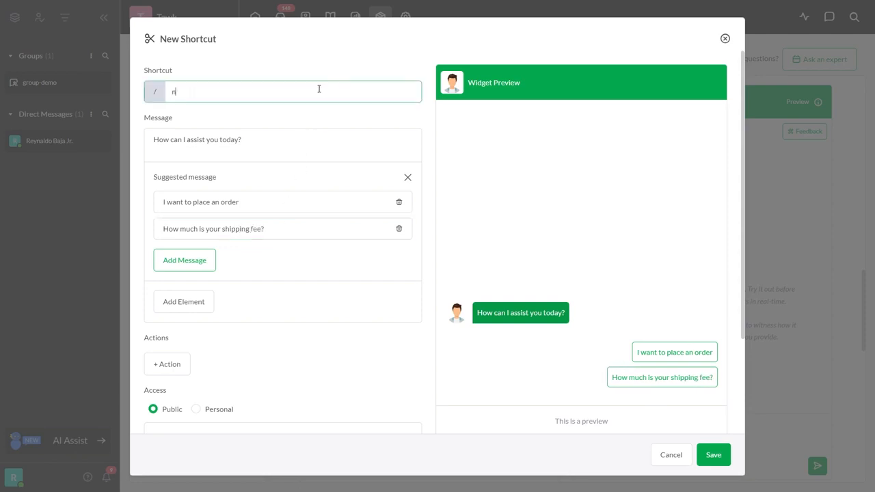
{"action": "left_click", "coordinate": [713, 454]}
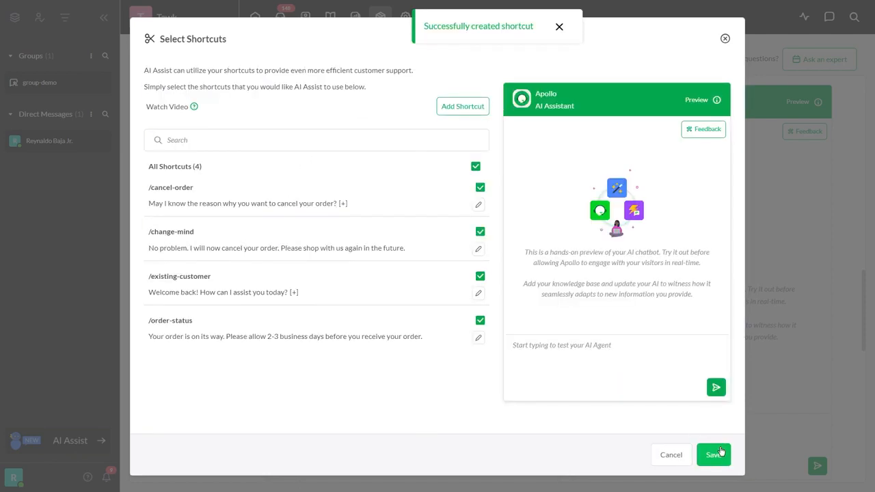
Create chicken-bbq-order and delivery shortcuts, the latter thanking for the order and asking to pick up and pay at the restaurant
{"action": "left_click", "coordinate": [462, 107]}
{"action": "type", "text": "I want to place 3 orders of Chicken BBQ"}
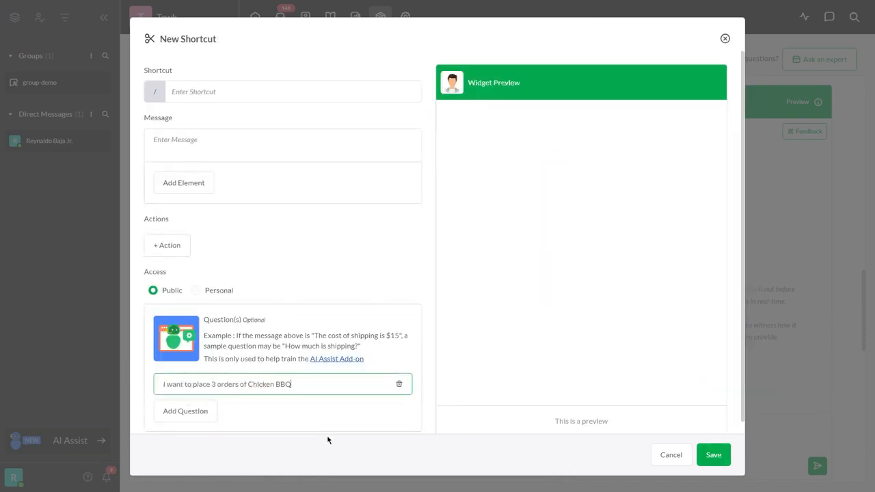
{"action": "type", "text": "Thank you for placing an order. Please pick up your food in our restaurant and pay at the cash"}
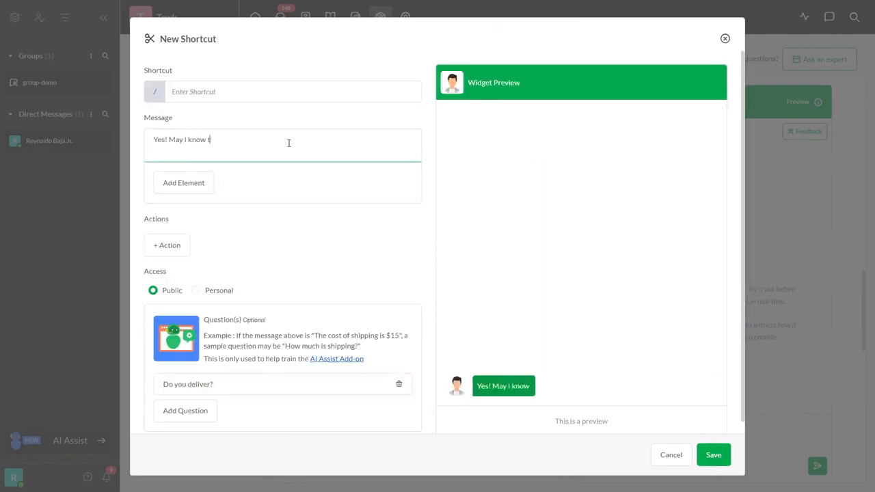
{"action": "left_click", "coordinate": [713, 454]}
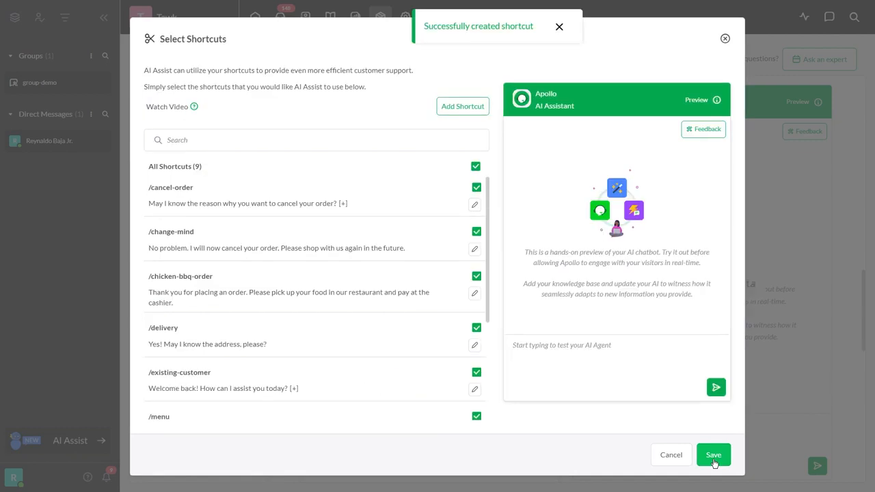
Save the selection, then reply as a new customer and choose 'I want to place an order' in the widget
{"action": "left_click", "coordinate": [713, 454]}
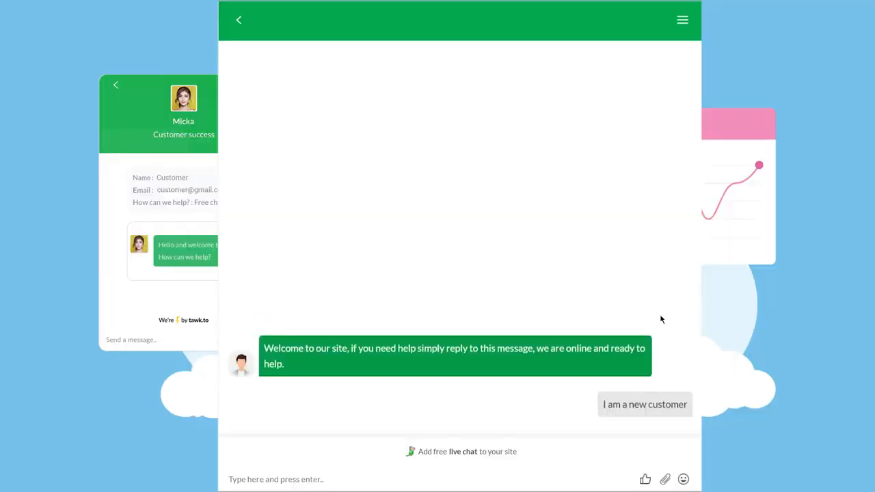
{"action": "left_click", "coordinate": [644, 405]}
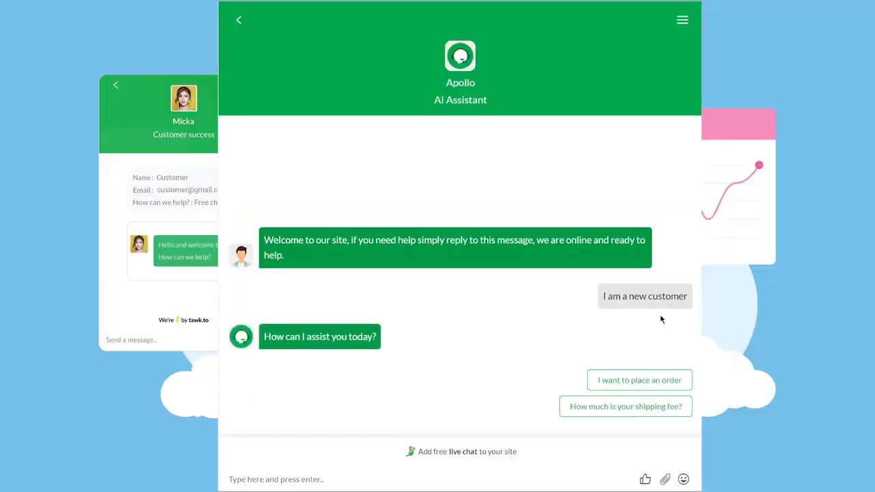
{"action": "left_click", "coordinate": [639, 380]}
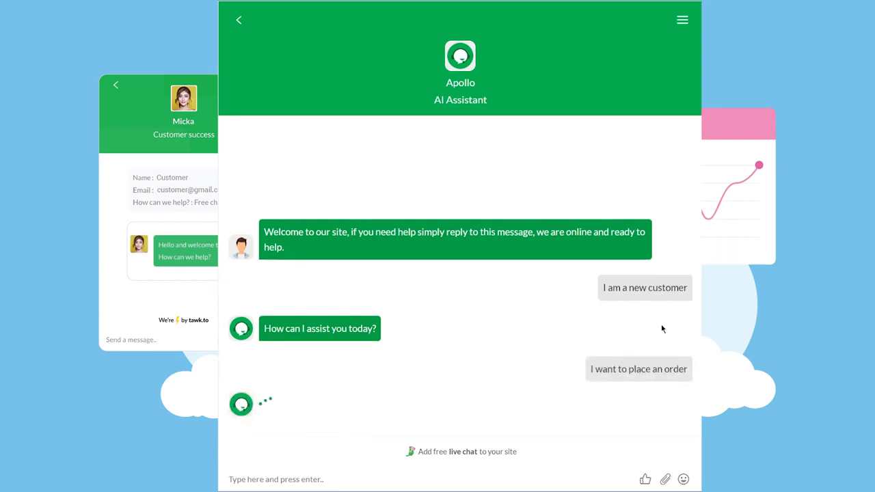